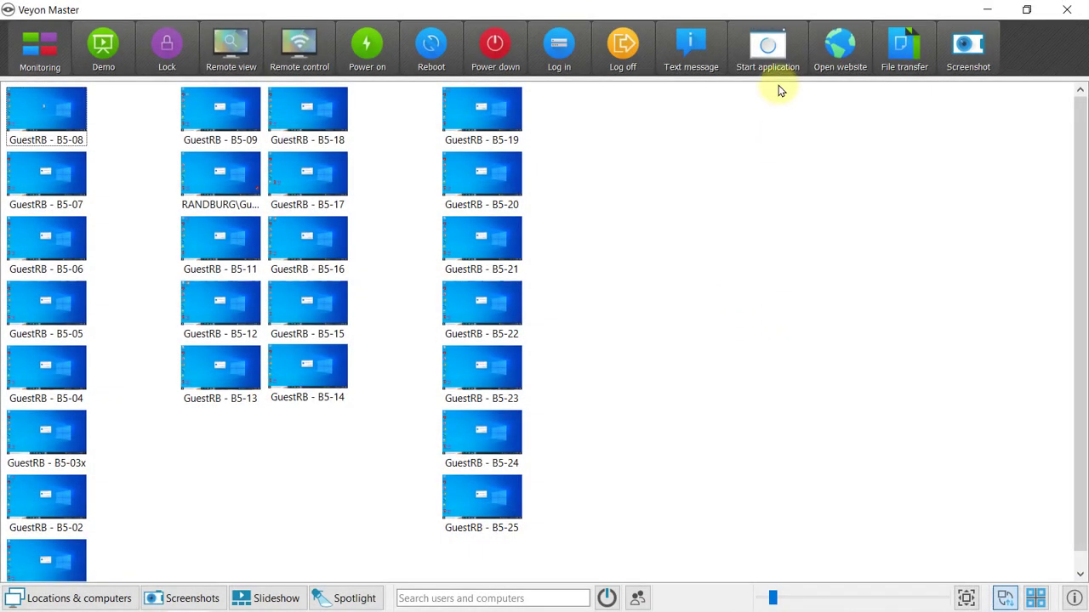
pyautogui.moveTo(357, 43)
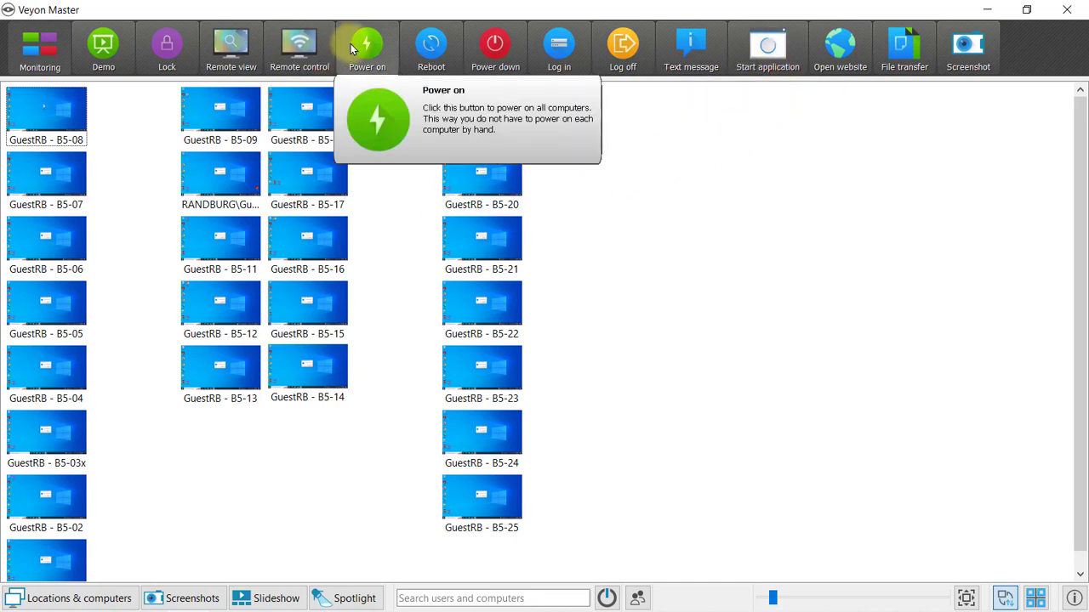
pyautogui.moveTo(357, 48)
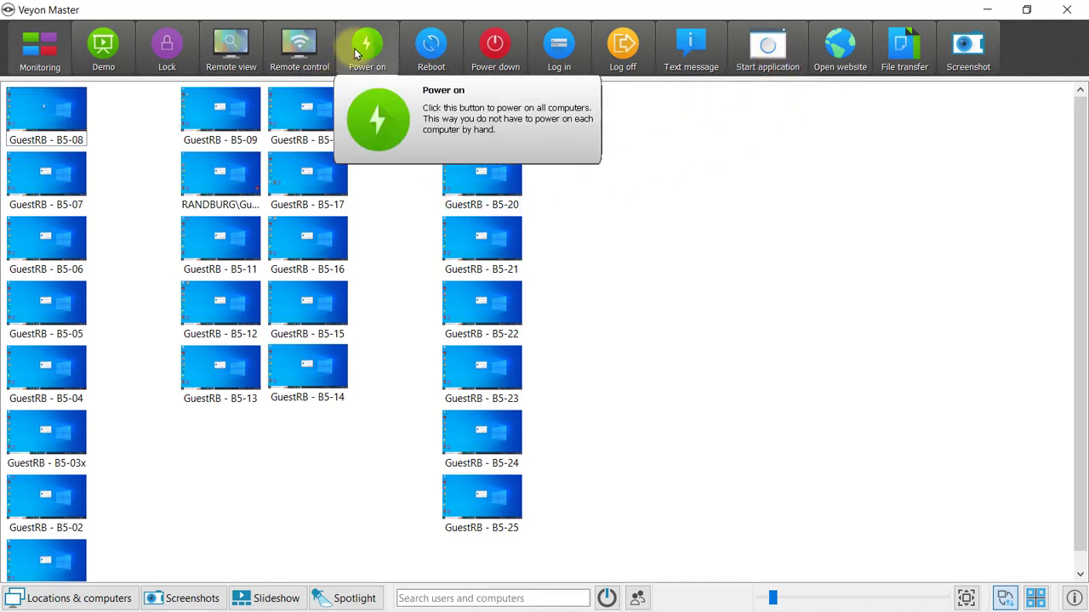
pyautogui.moveTo(493, 48)
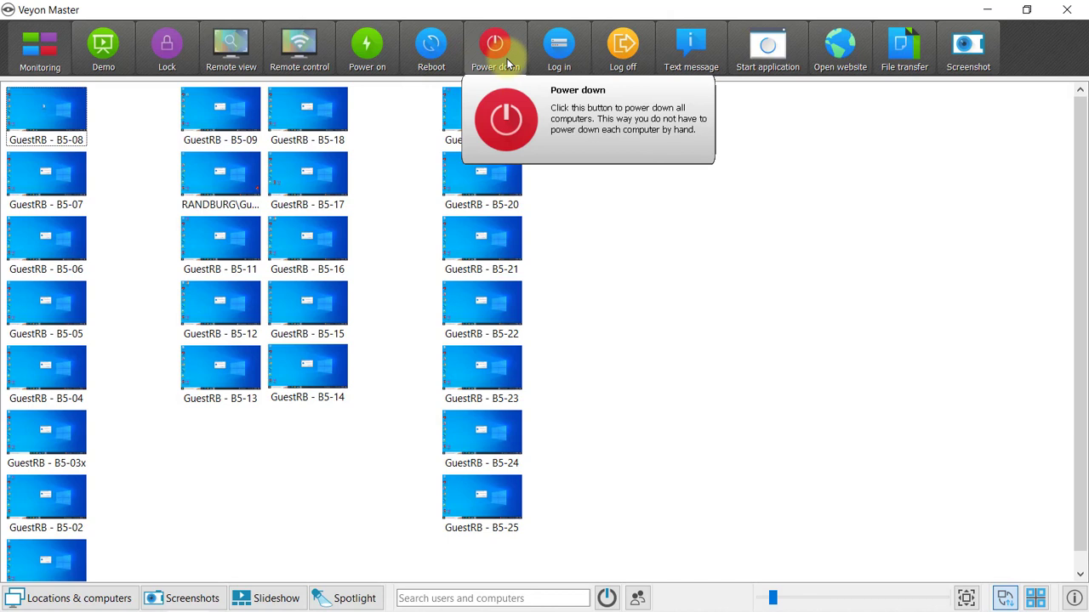
pyautogui.moveTo(624, 42)
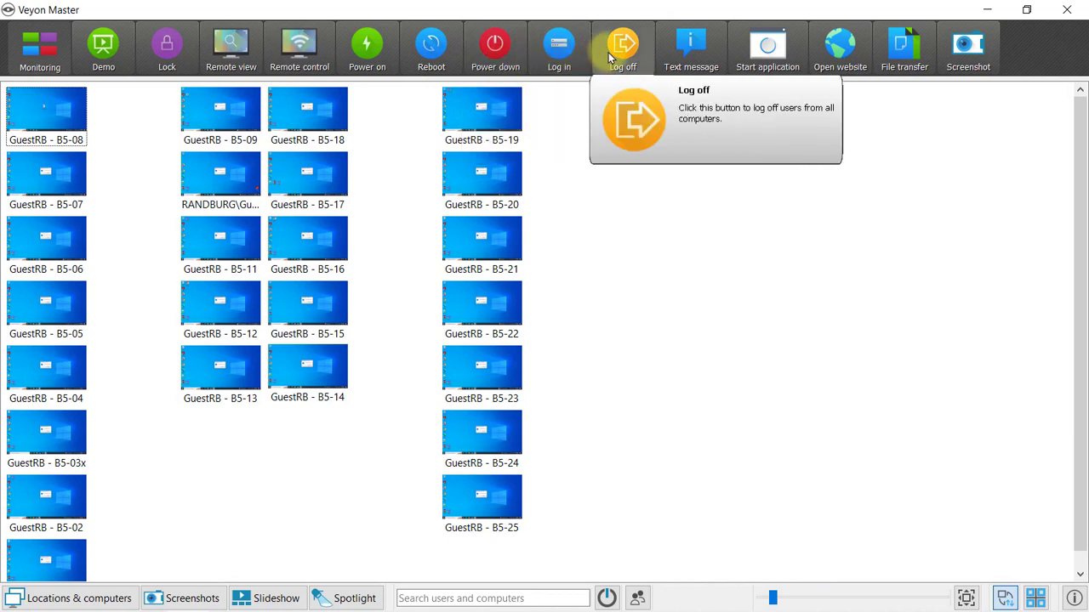
pyautogui.moveTo(573, 534)
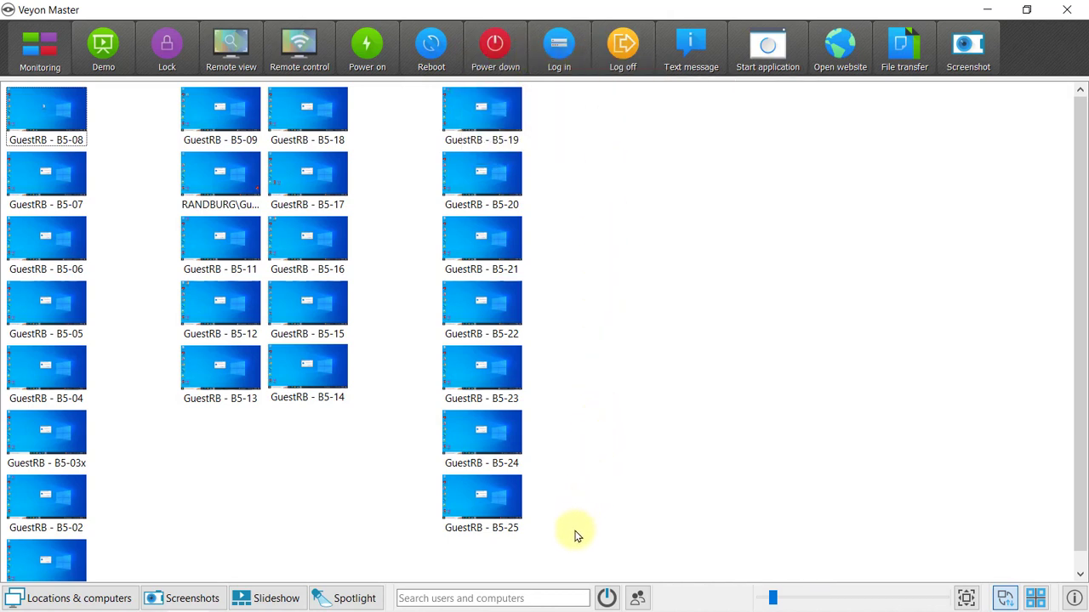
# Step: Log the GuestRB user off computers B5-19 through B5-25 via the context menu
pyautogui.rightClick(481, 111)
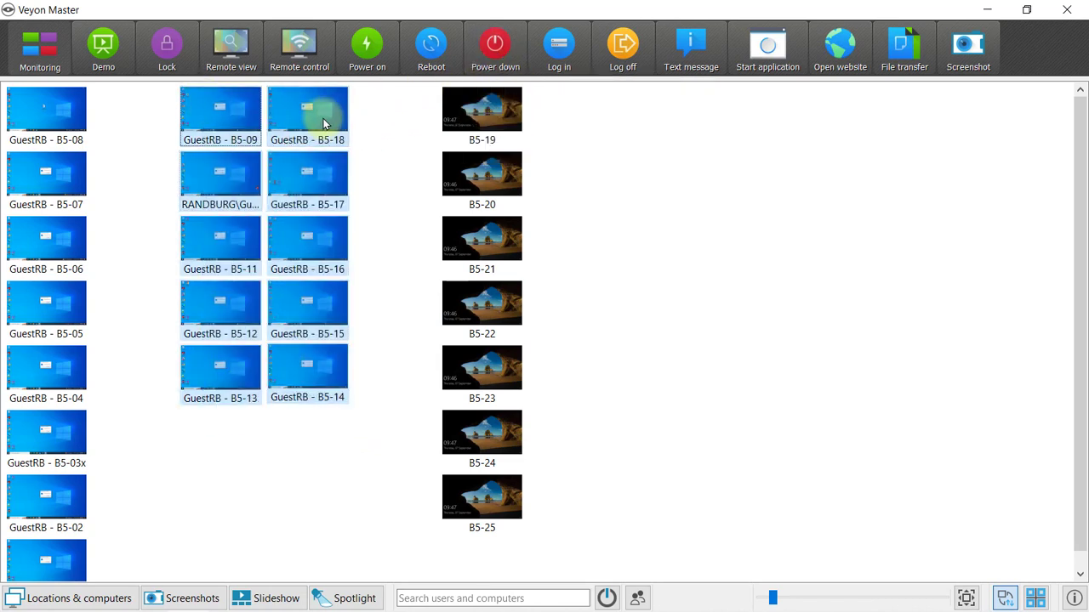
# Step: Apply Install updates and power down to computers B5-09 through B5-18
pyautogui.rightClick(308, 116)
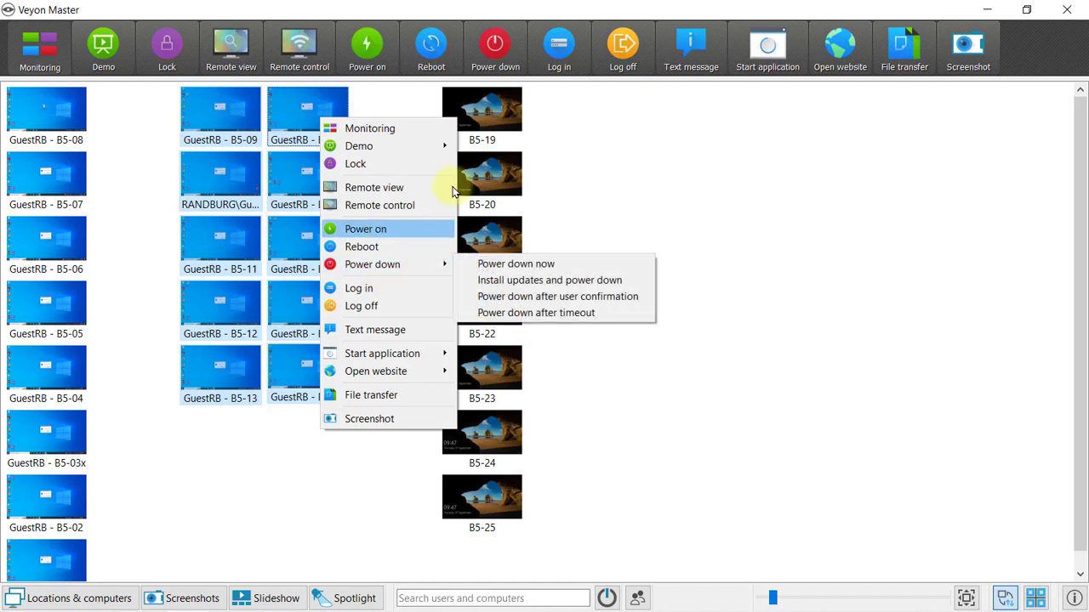
pyautogui.moveTo(436, 277)
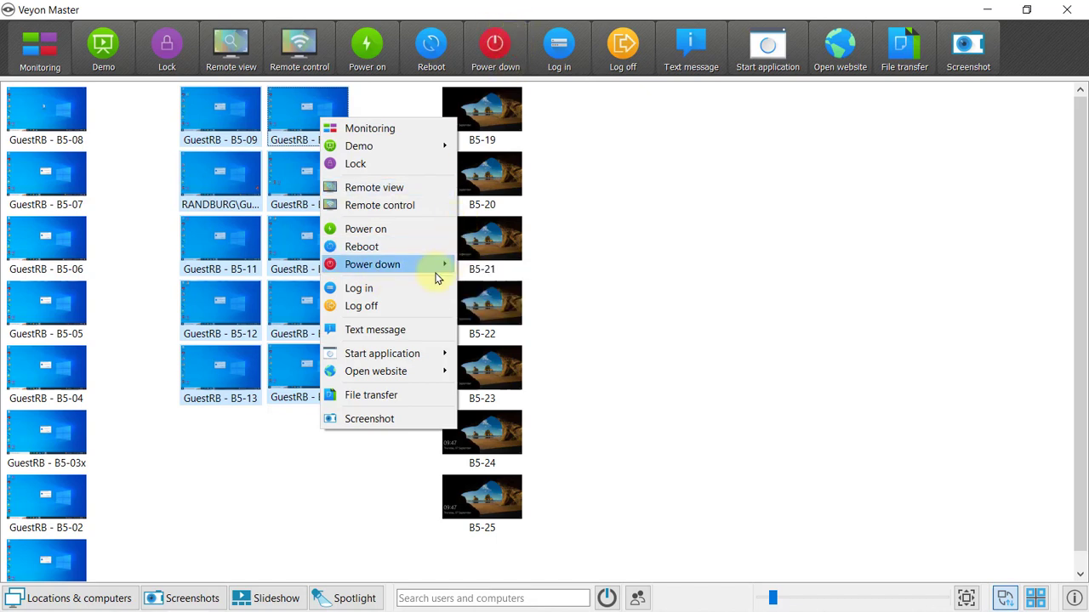
pyautogui.moveTo(372, 263)
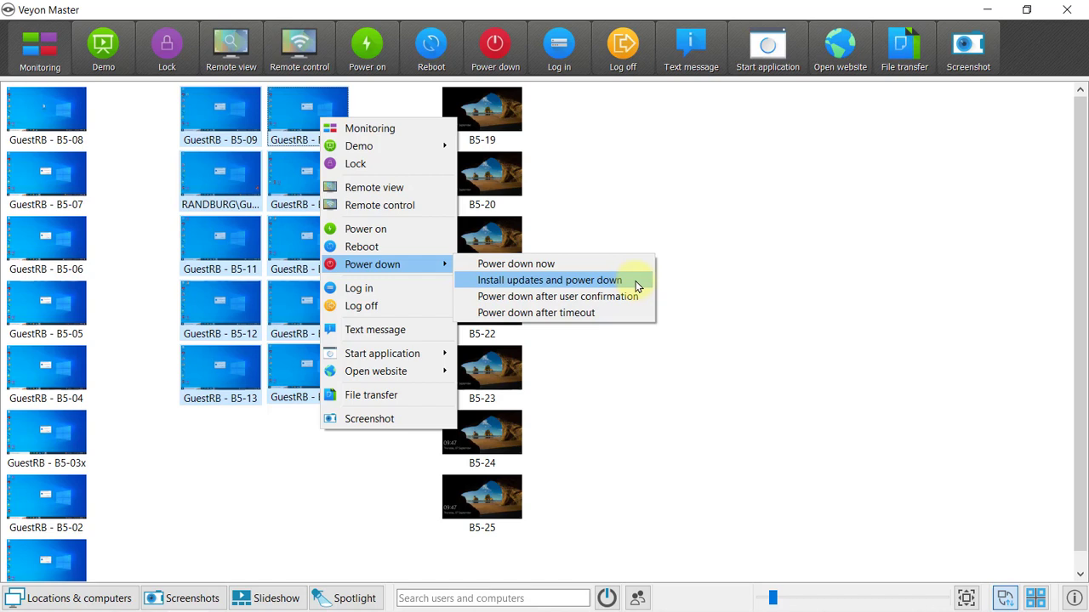
pyautogui.click(548, 279)
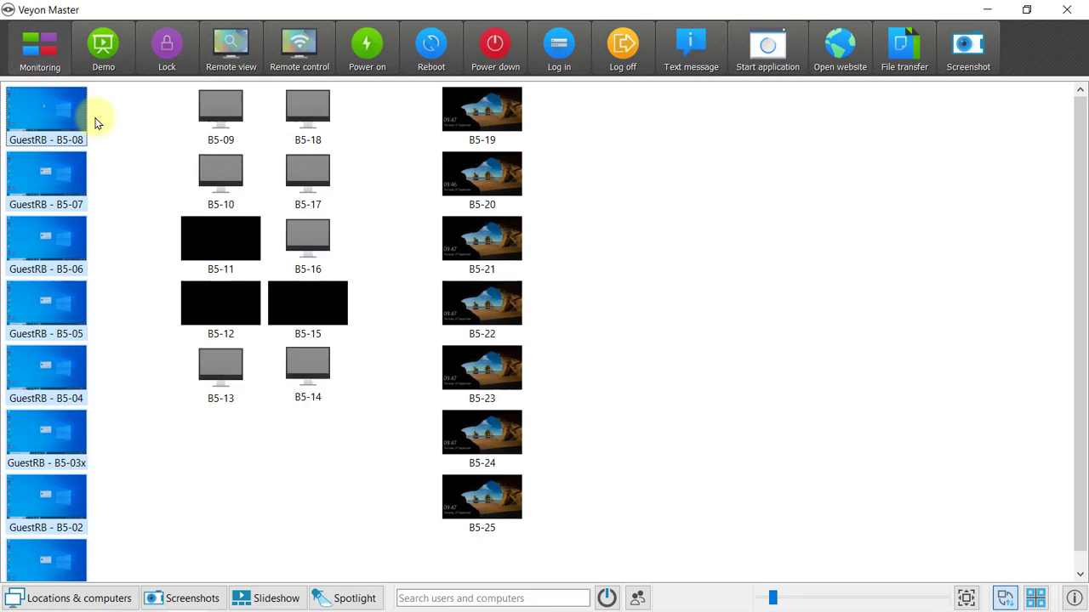
pyautogui.moveTo(81, 132)
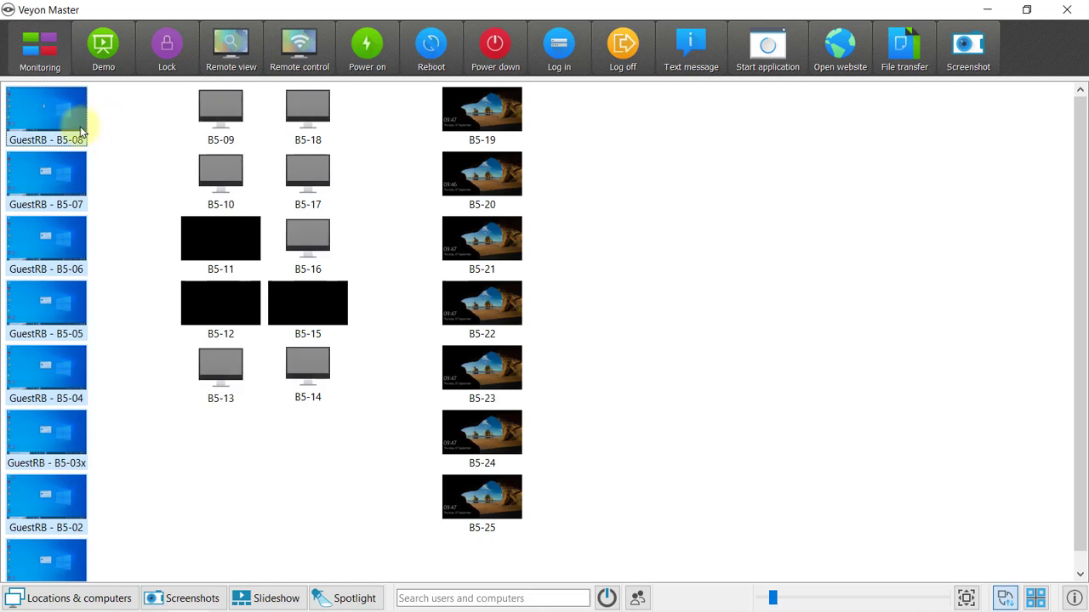
pyautogui.moveTo(108, 252)
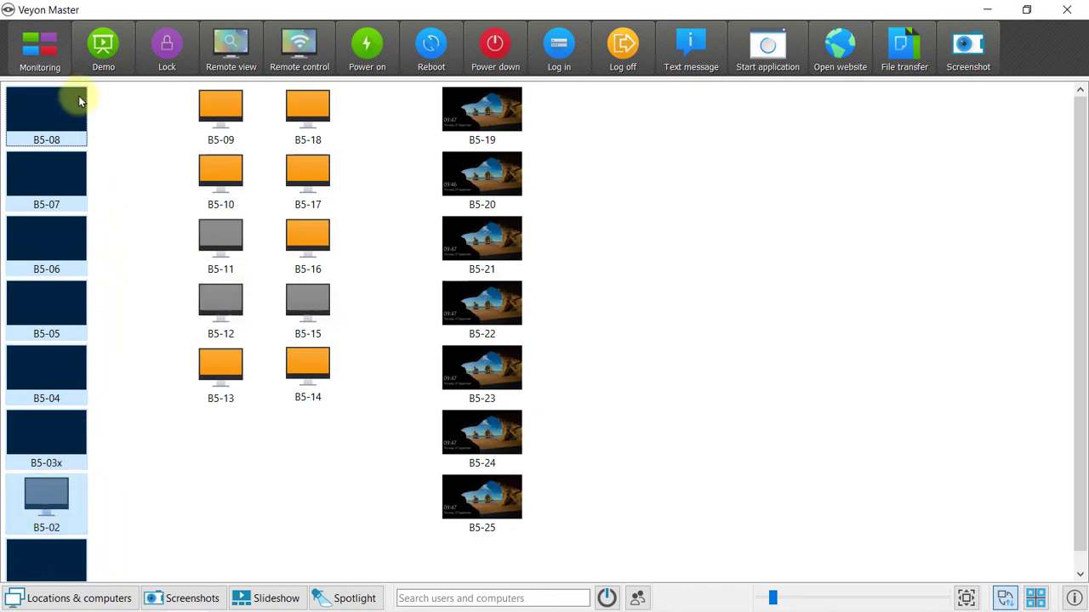
pyautogui.moveTo(76, 101)
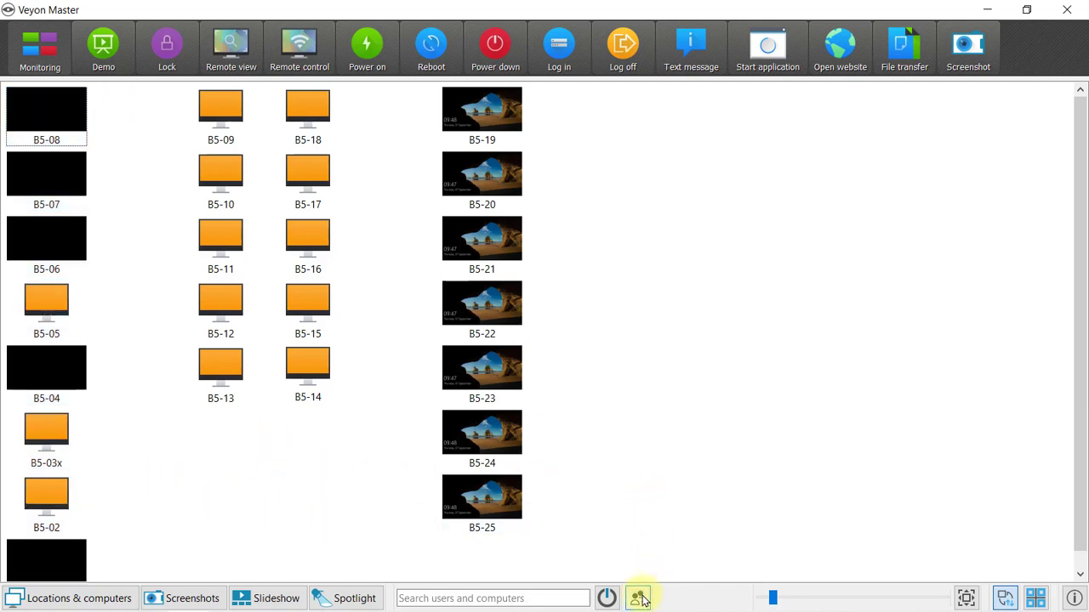
pyautogui.moveTo(638, 599)
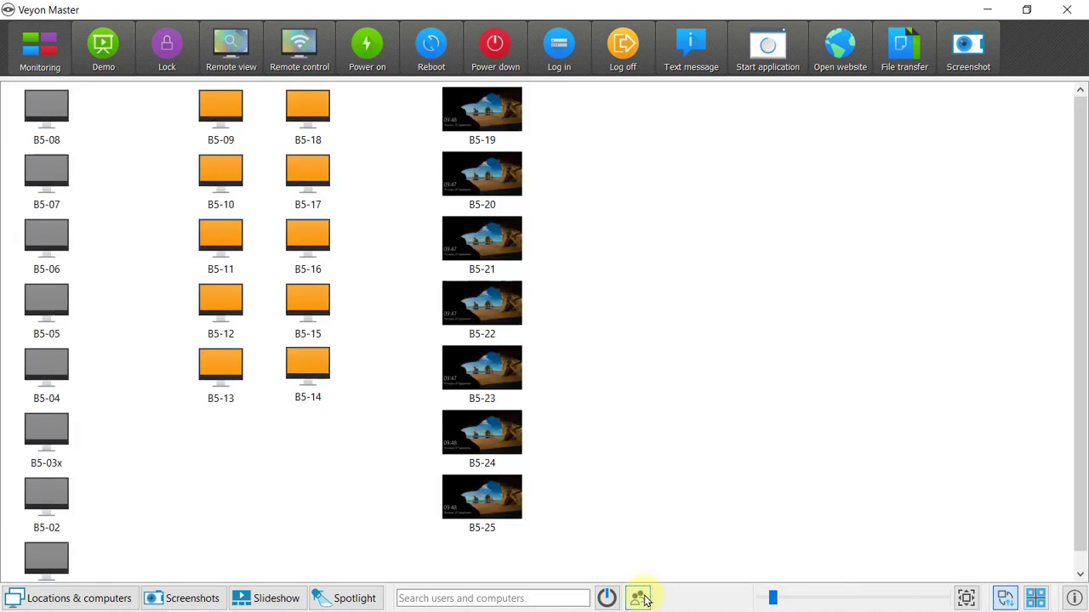
pyautogui.moveTo(606, 599)
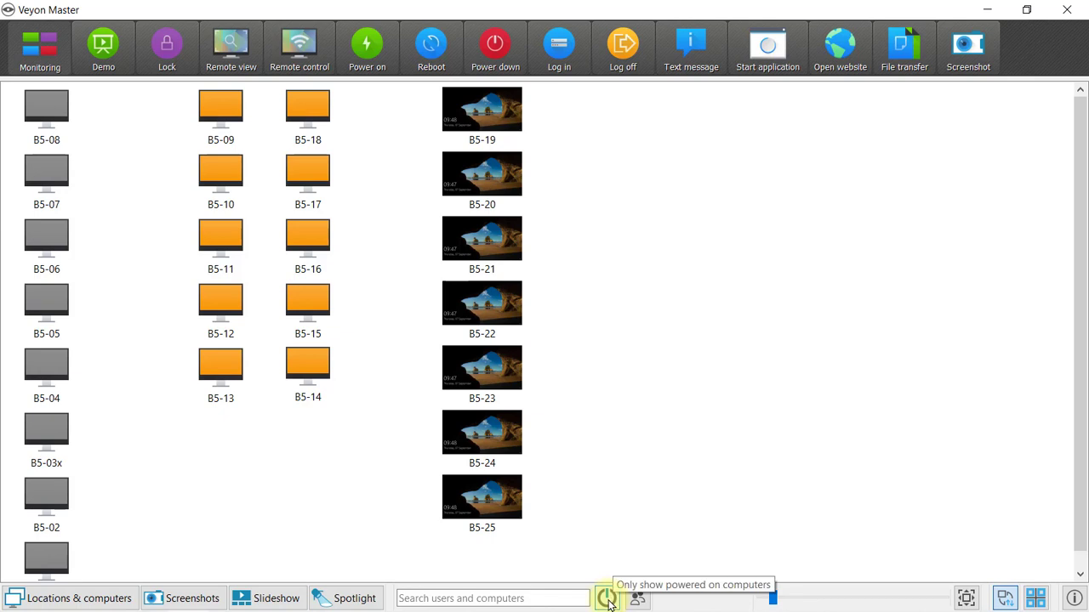
# Step: Filter the grid to only powered-on computers, hiding the offline machines
pyautogui.click(604, 599)
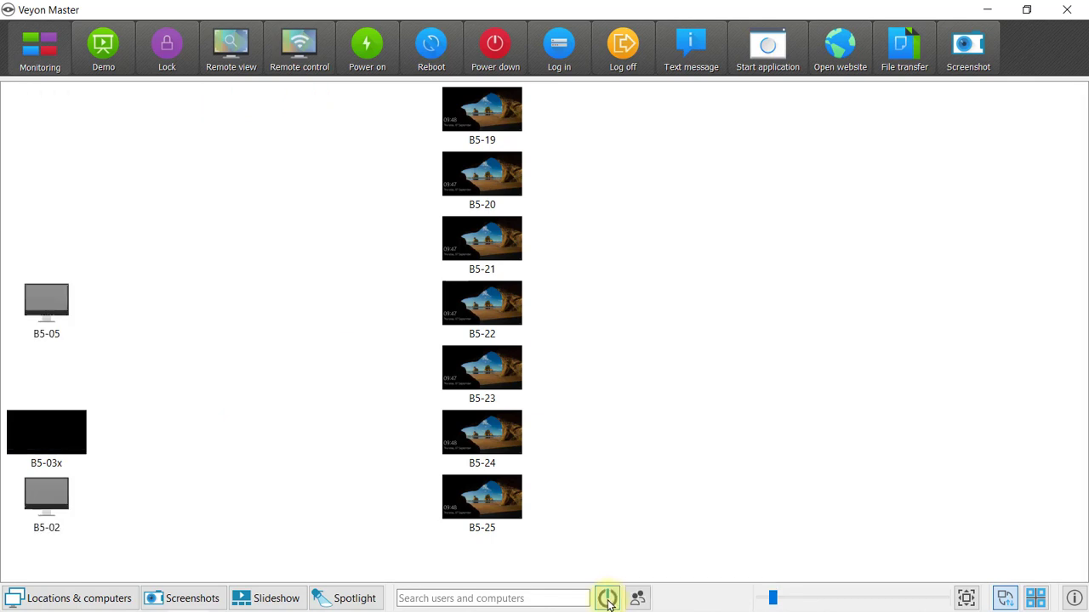